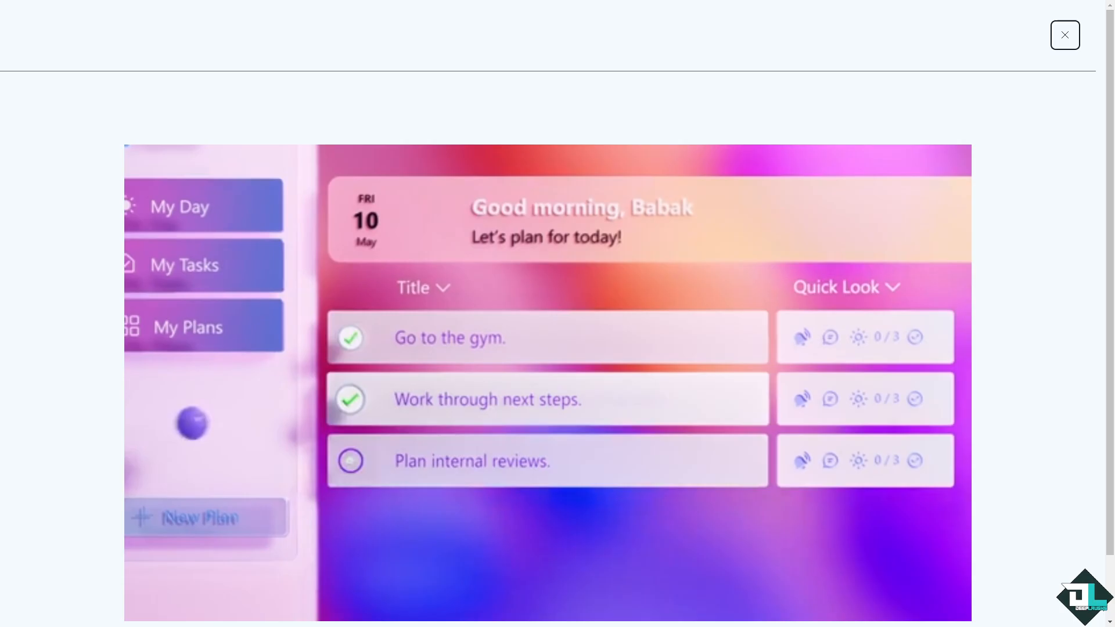
Close the Planner intro video and start the 'Try it free' Planner trial sign-up
{"action": "left_click", "coordinate": [1065, 35]}
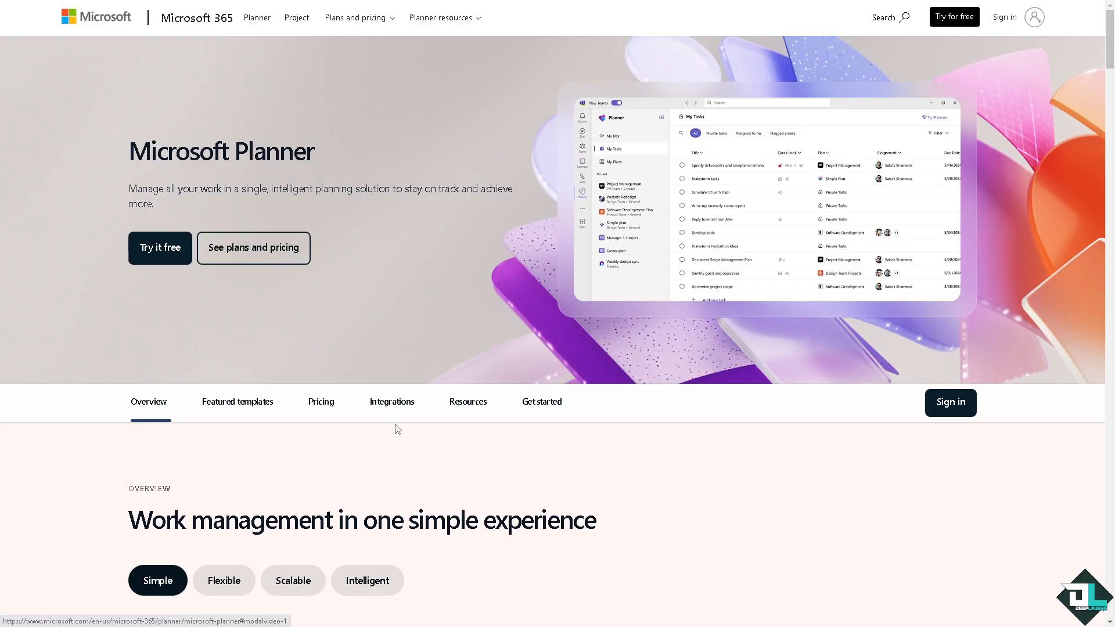
{"action": "mouse_move", "coordinate": [161, 261]}
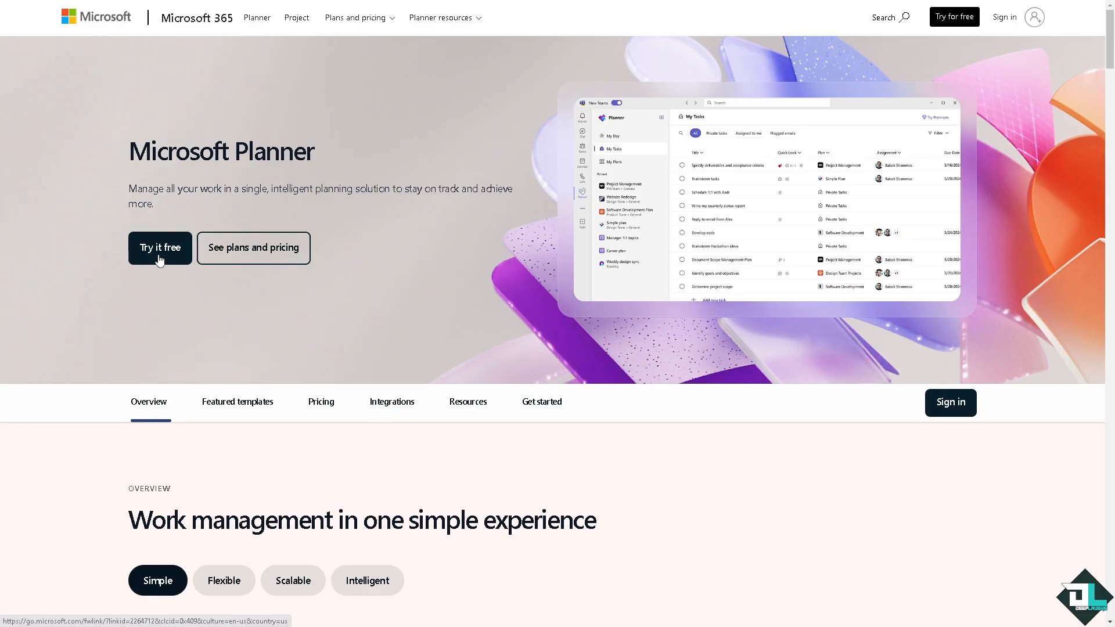
{"action": "left_click", "coordinate": [160, 248]}
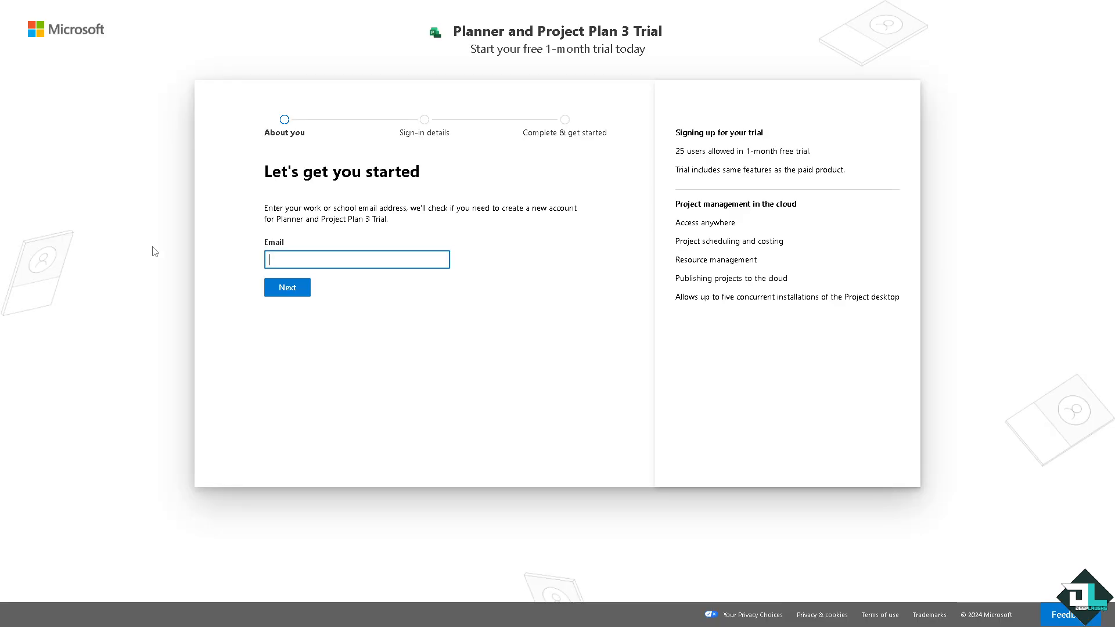
{"action": "mouse_move", "coordinate": [461, 167]}
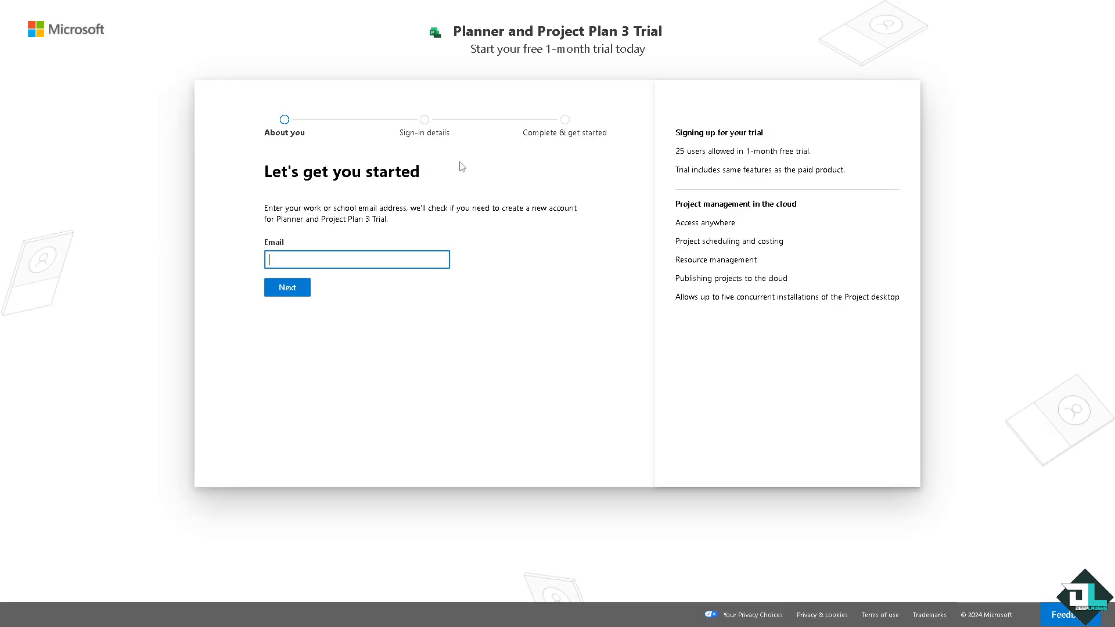
Select the Email field on the 'Let's get you started' trial page
{"action": "left_click", "coordinate": [287, 288]}
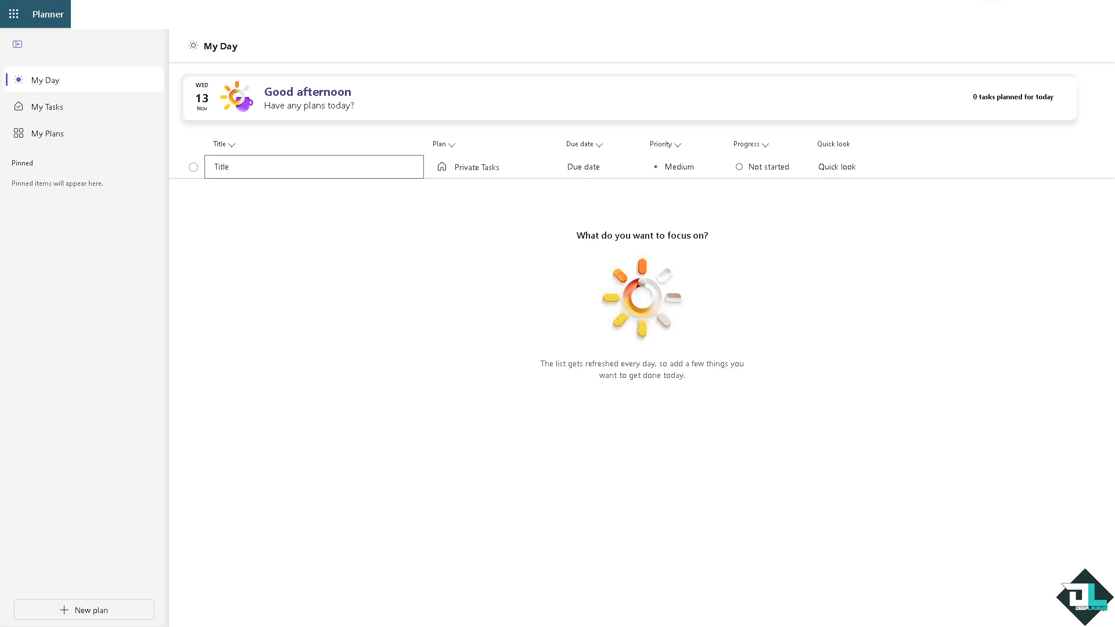
{"action": "mouse_move", "coordinate": [45, 271]}
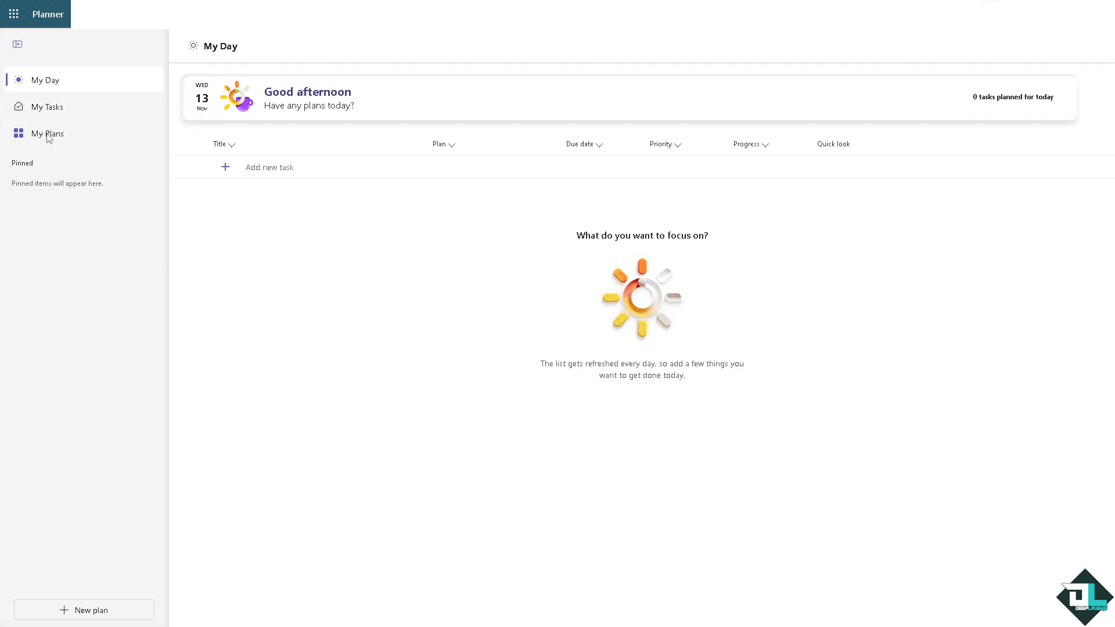
In My Plans, cycle through Shared, Personal and My Teams filters, then return to Recent
{"action": "left_click", "coordinate": [47, 134]}
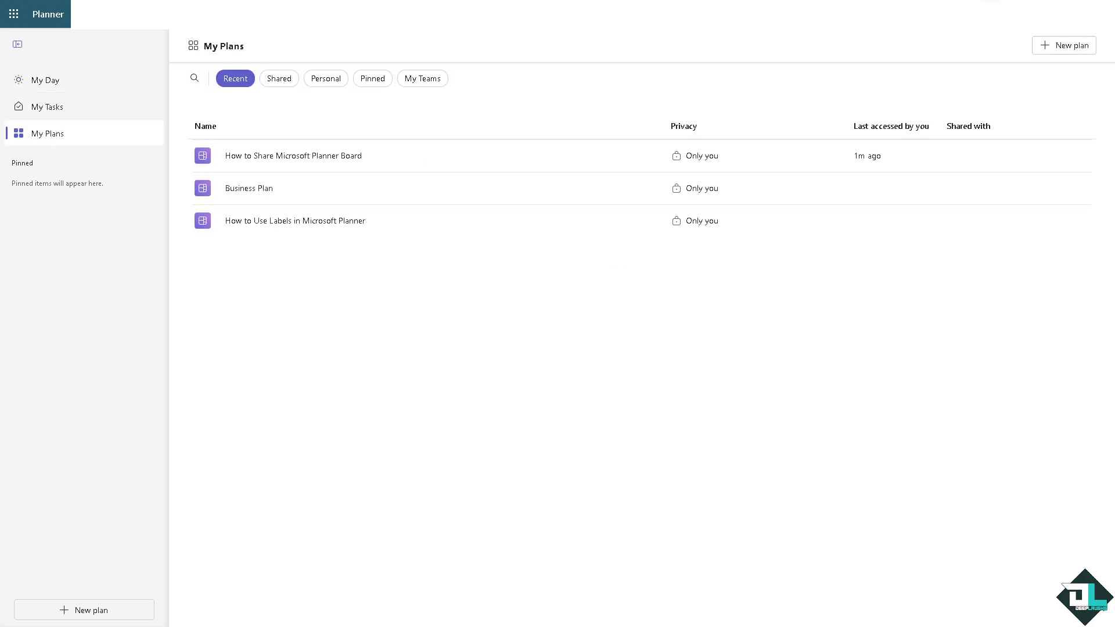
{"action": "mouse_move", "coordinate": [399, 250]}
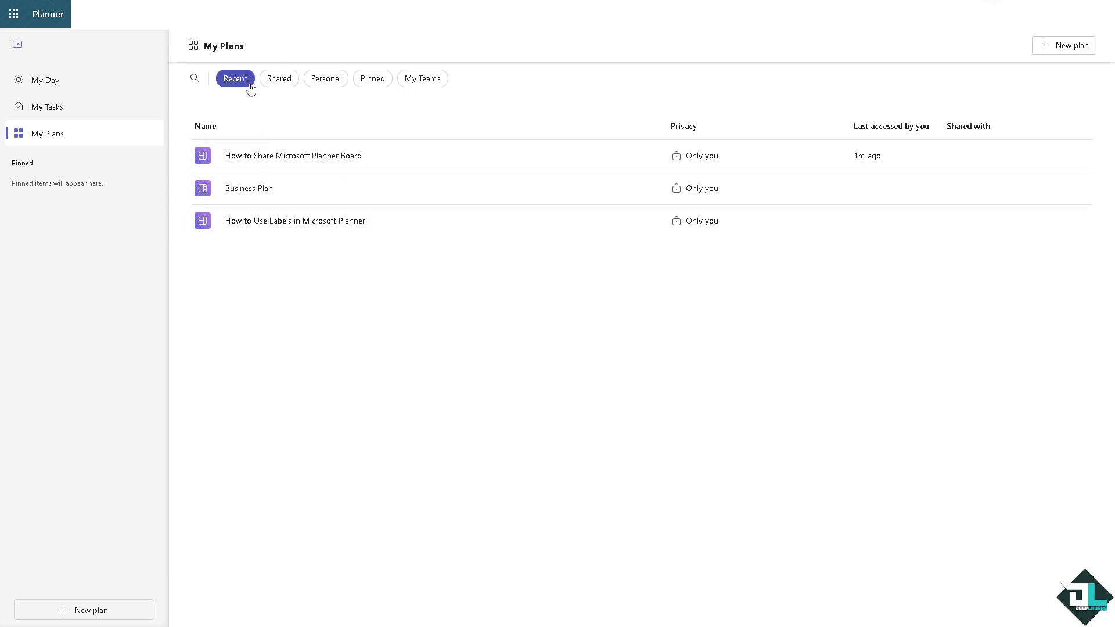
{"action": "mouse_move", "coordinate": [241, 92]}
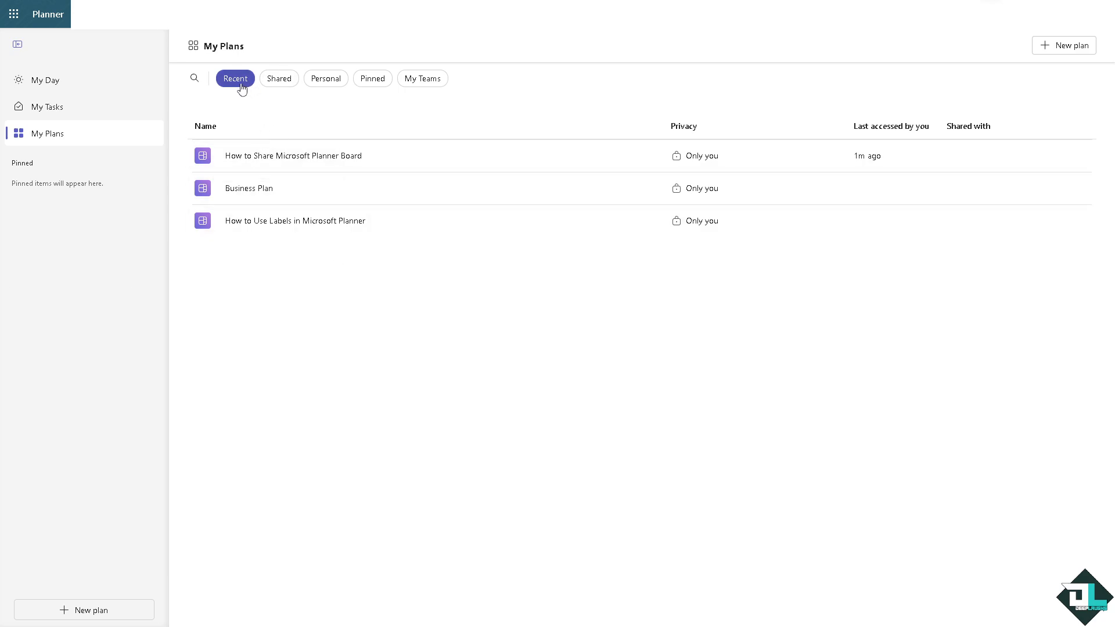
{"action": "left_click", "coordinate": [279, 78]}
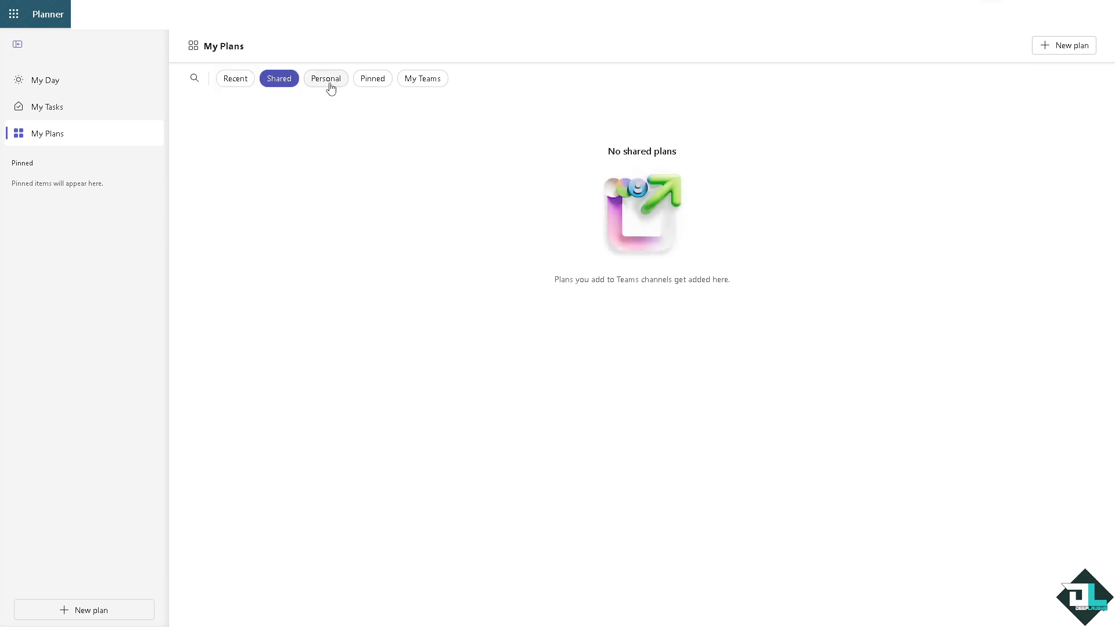
{"action": "left_click", "coordinate": [326, 78]}
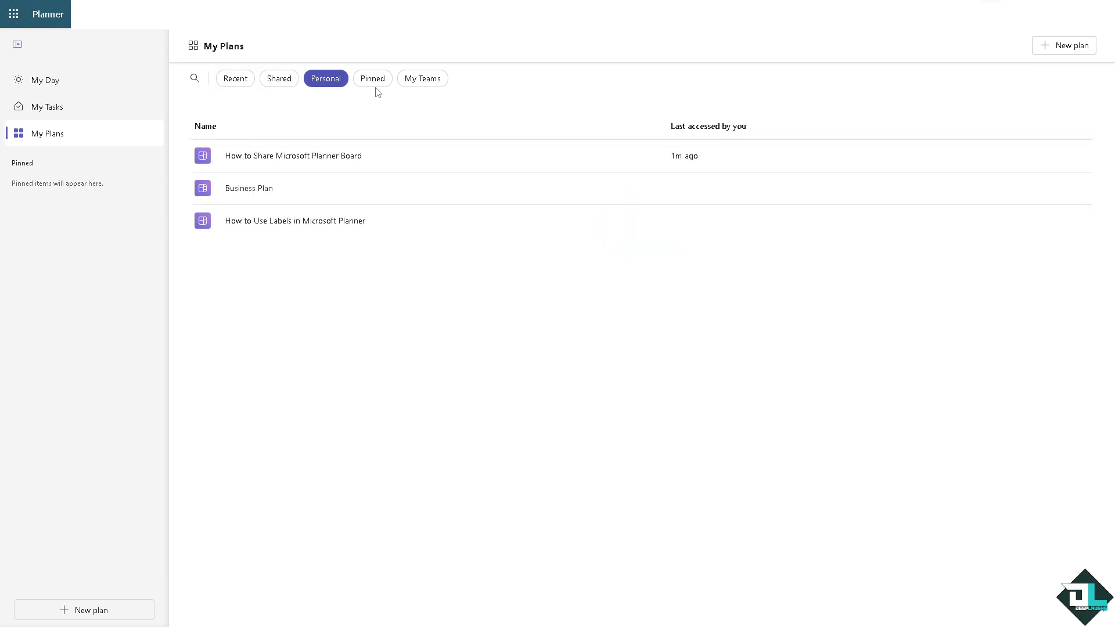
{"action": "left_click", "coordinate": [422, 78]}
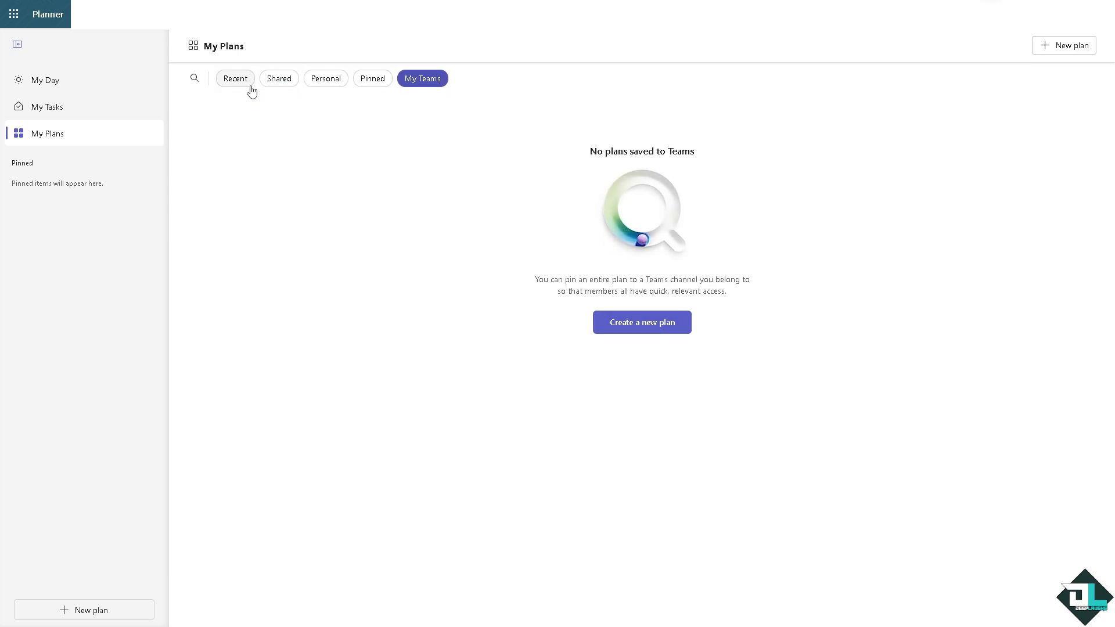
{"action": "left_click", "coordinate": [234, 78]}
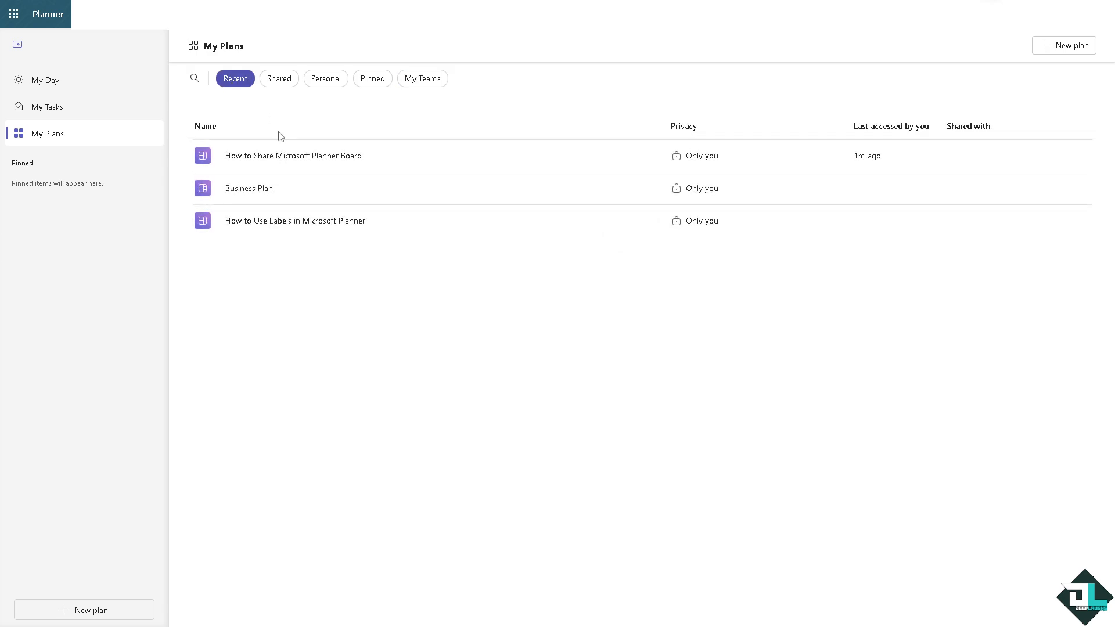
{"action": "mouse_move", "coordinate": [276, 153]}
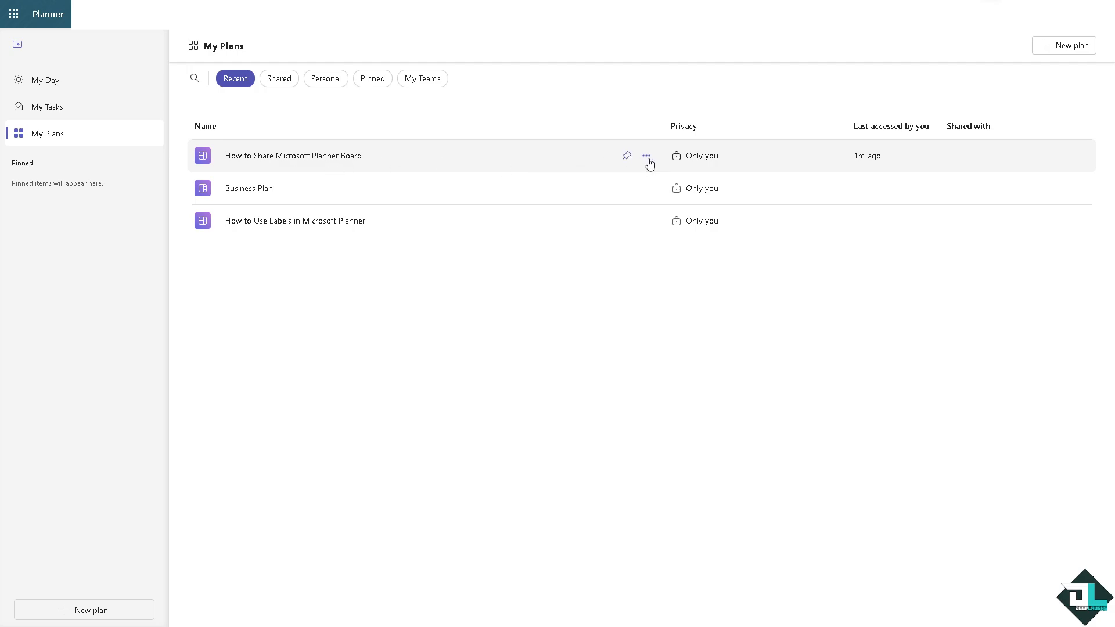
Open the How to Share Microsoft Planner Board plan's details and choose 'Delete this plan'
{"action": "left_click", "coordinate": [645, 156]}
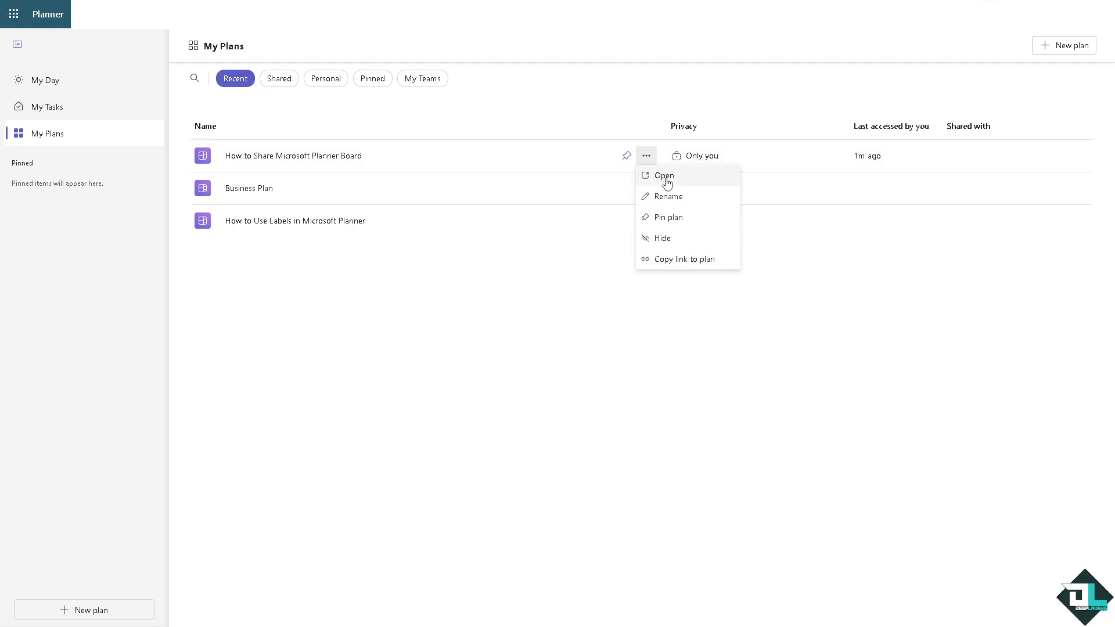
{"action": "left_click", "coordinate": [664, 176]}
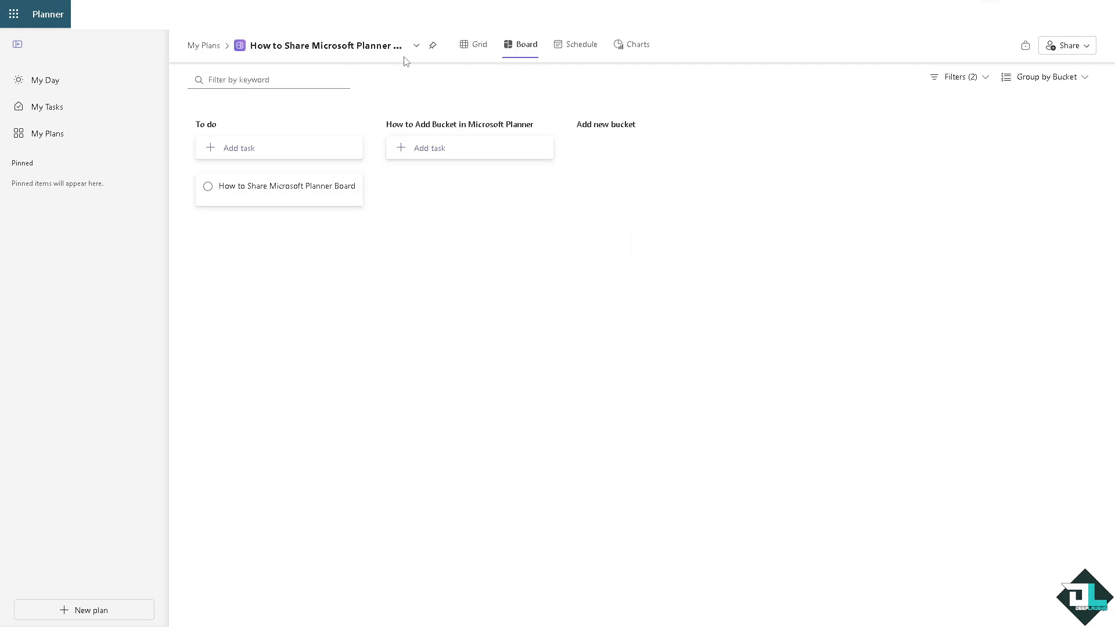
{"action": "left_click", "coordinate": [327, 46]}
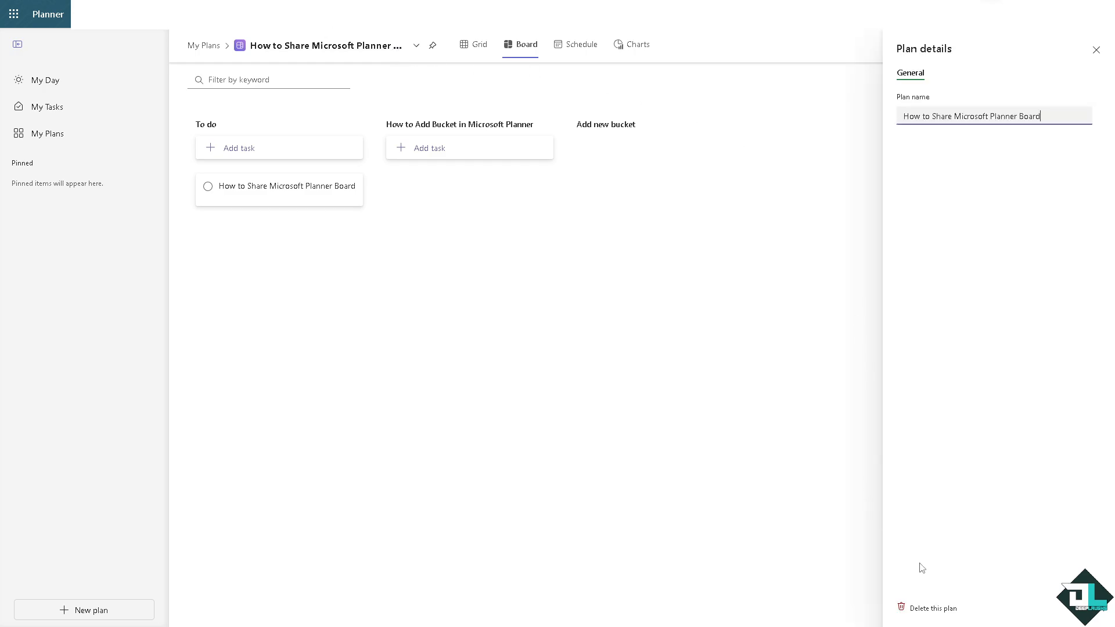
{"action": "mouse_move", "coordinate": [938, 613]}
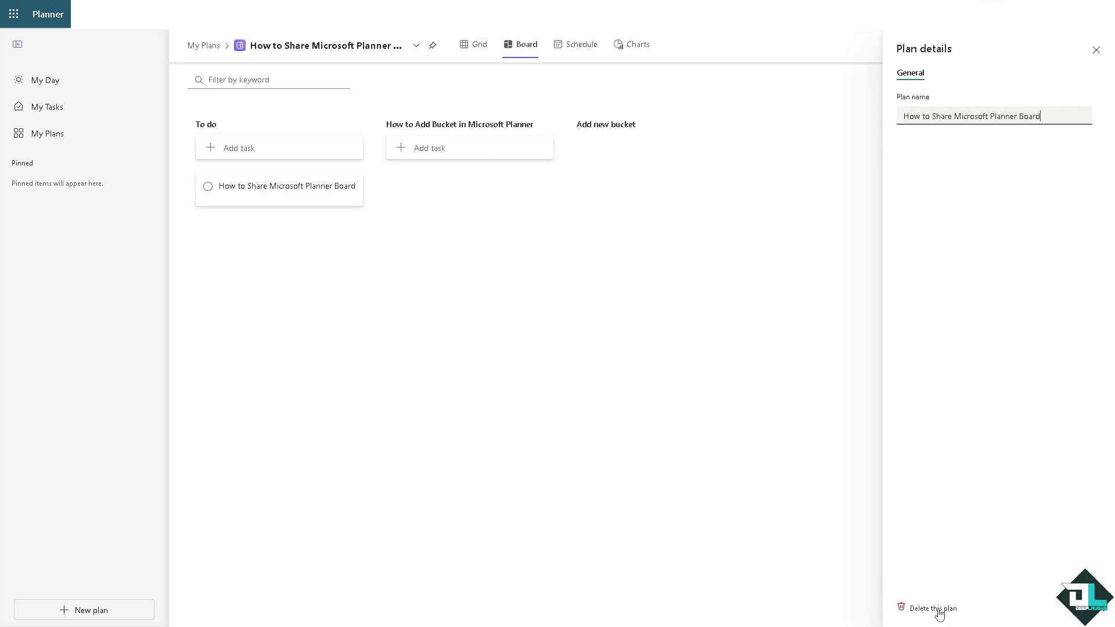
{"action": "left_click", "coordinate": [931, 608]}
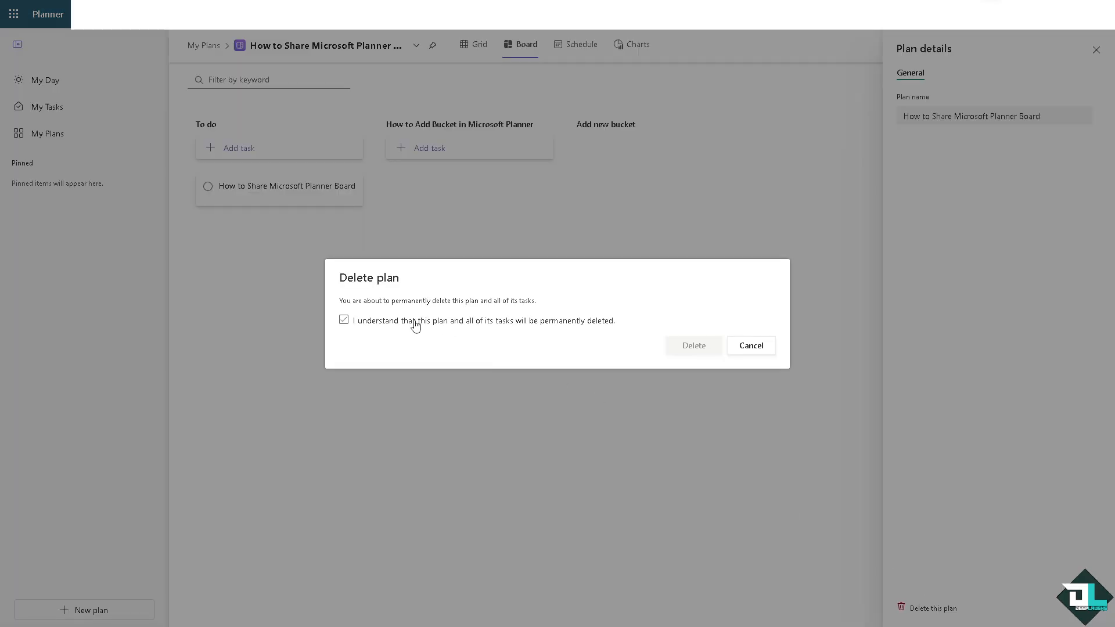
{"action": "mouse_move", "coordinate": [417, 330]}
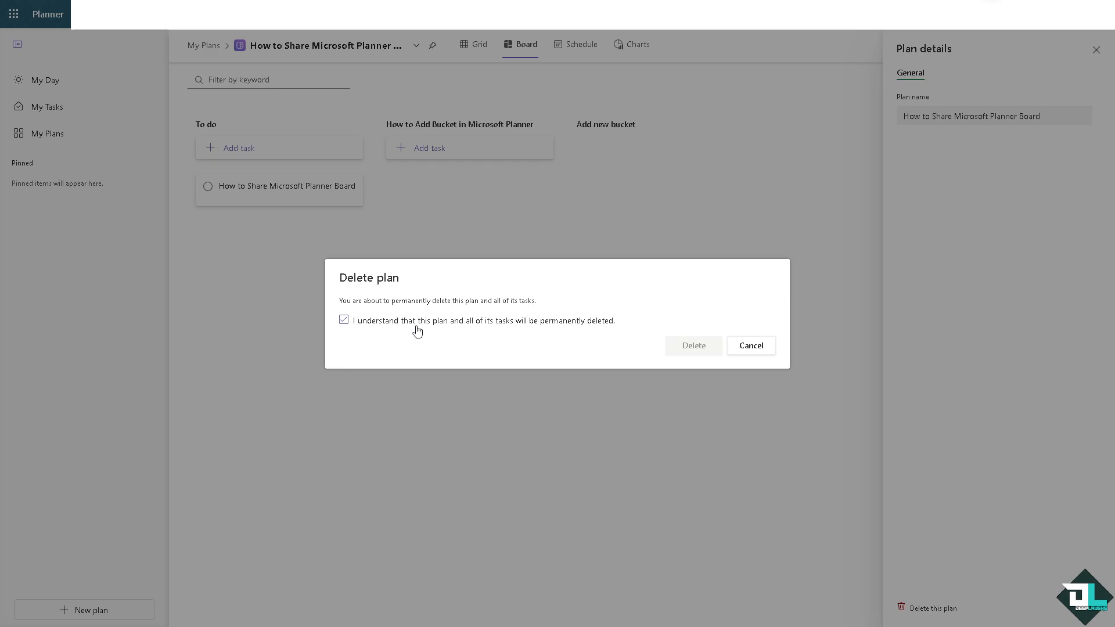
Tick the 'I understand' acknowledgement and confirm deleting How to Share Microsoft Planner Board
{"action": "left_click", "coordinate": [343, 320]}
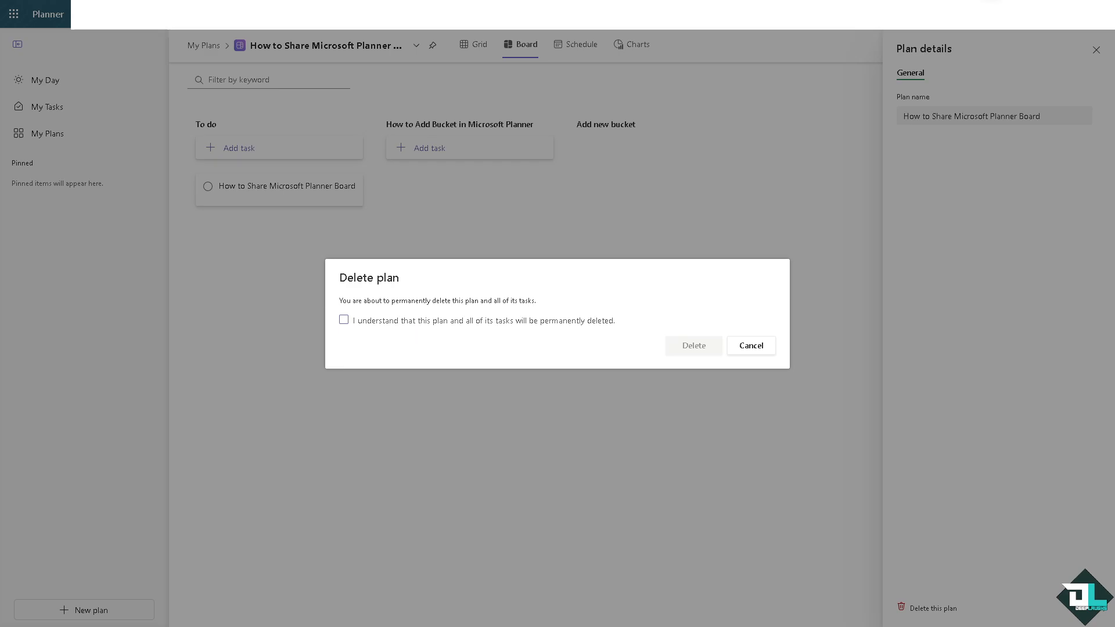
{"action": "mouse_move", "coordinate": [353, 348]}
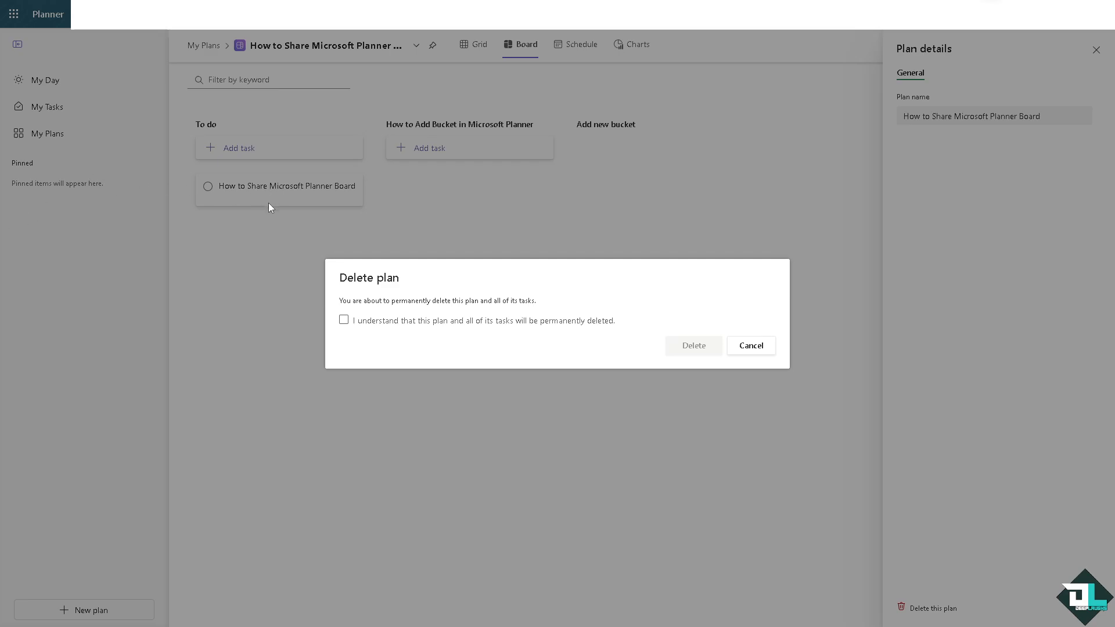
{"action": "mouse_move", "coordinate": [271, 215]}
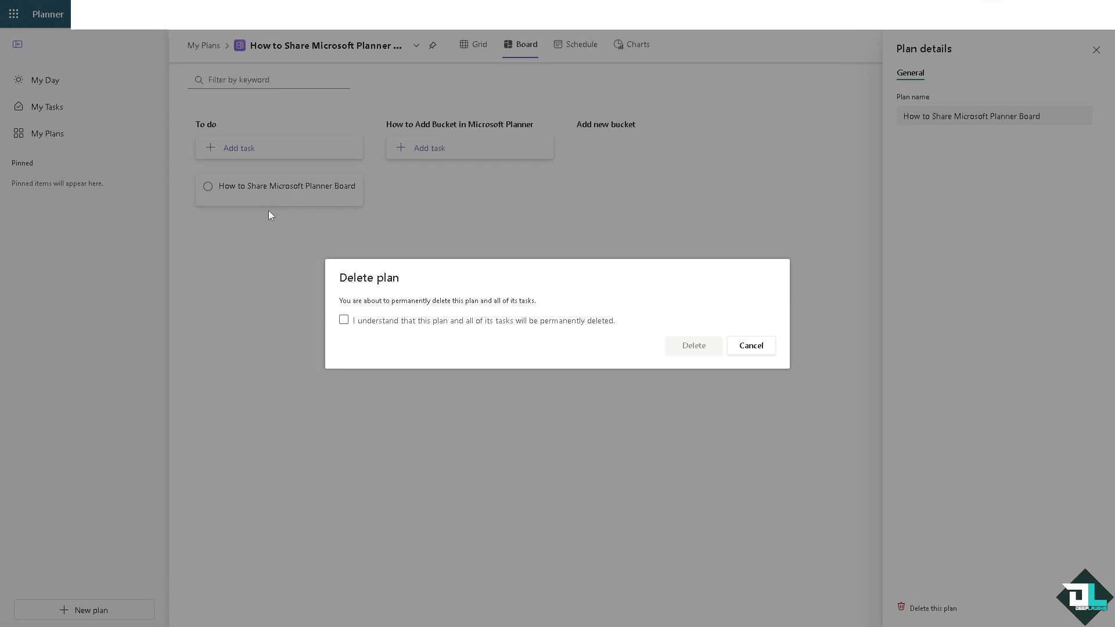
{"action": "mouse_move", "coordinate": [230, 252]}
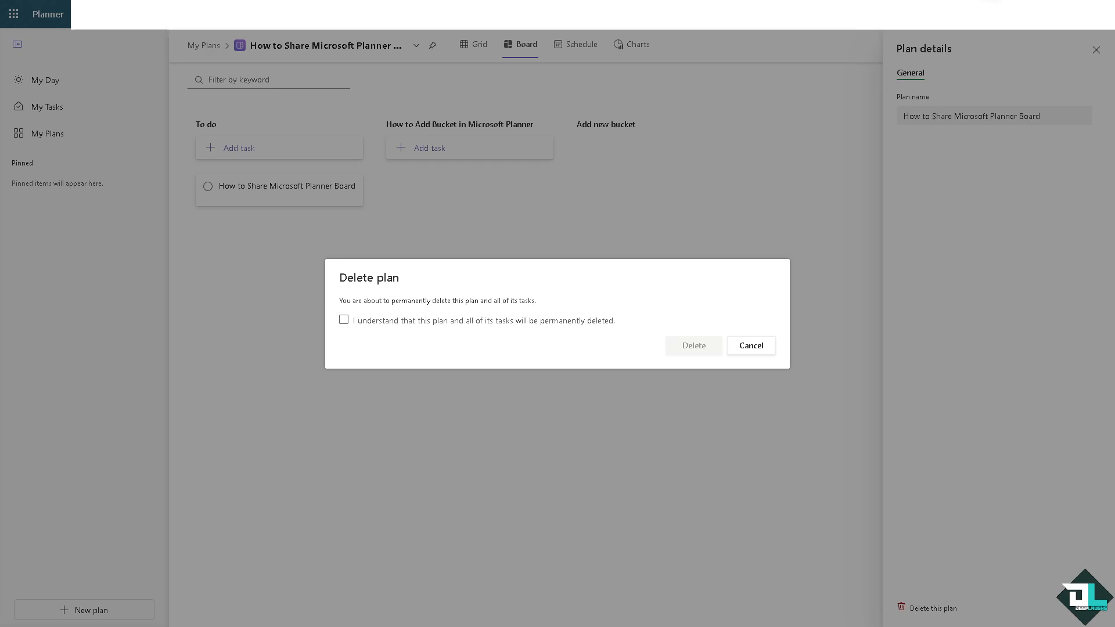
{"action": "left_click", "coordinate": [344, 320]}
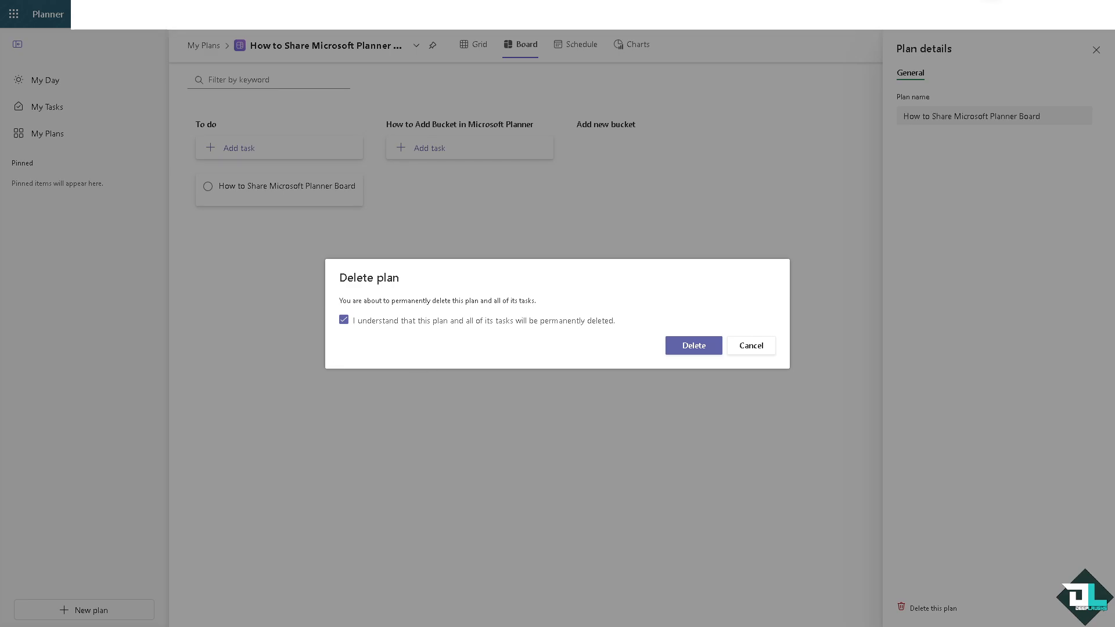
{"action": "mouse_move", "coordinate": [288, 218]}
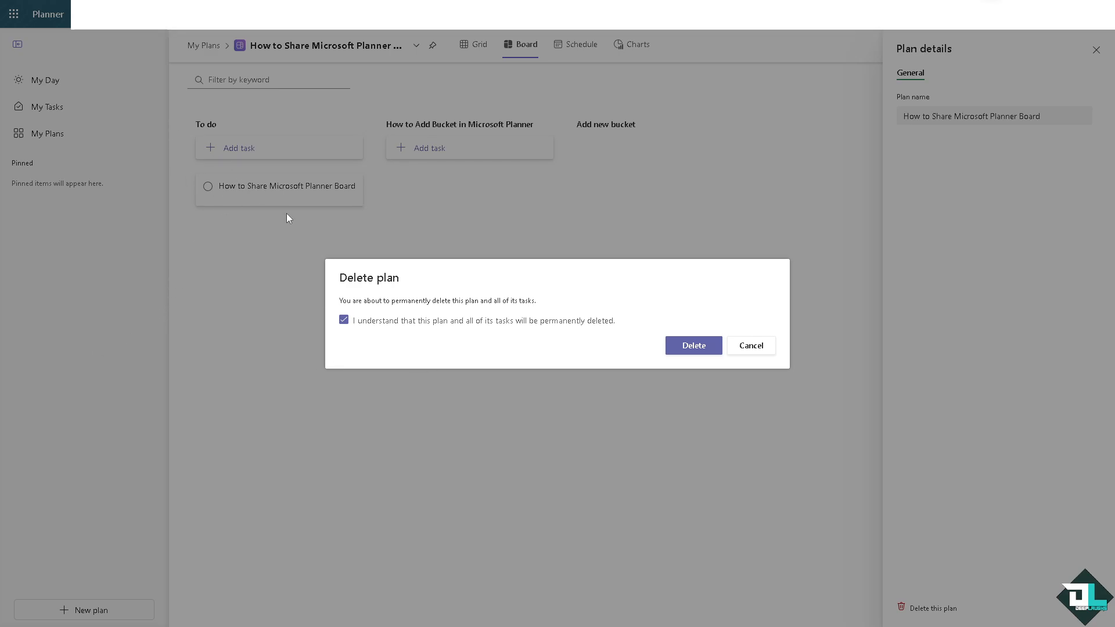
{"action": "left_click", "coordinate": [693, 345]}
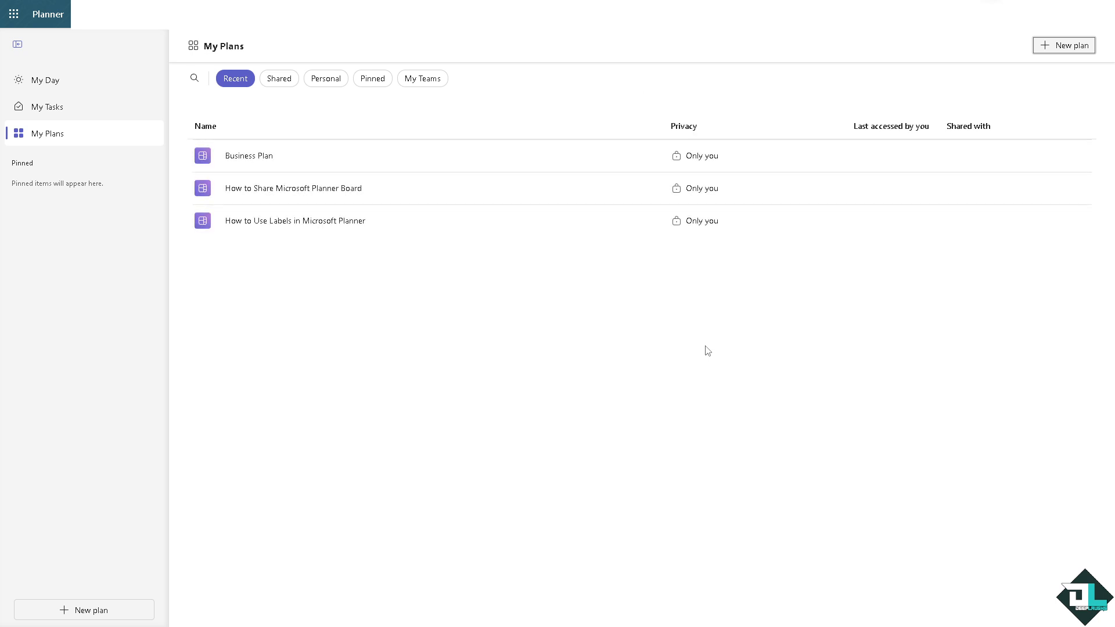
{"action": "mouse_move", "coordinate": [673, 350]}
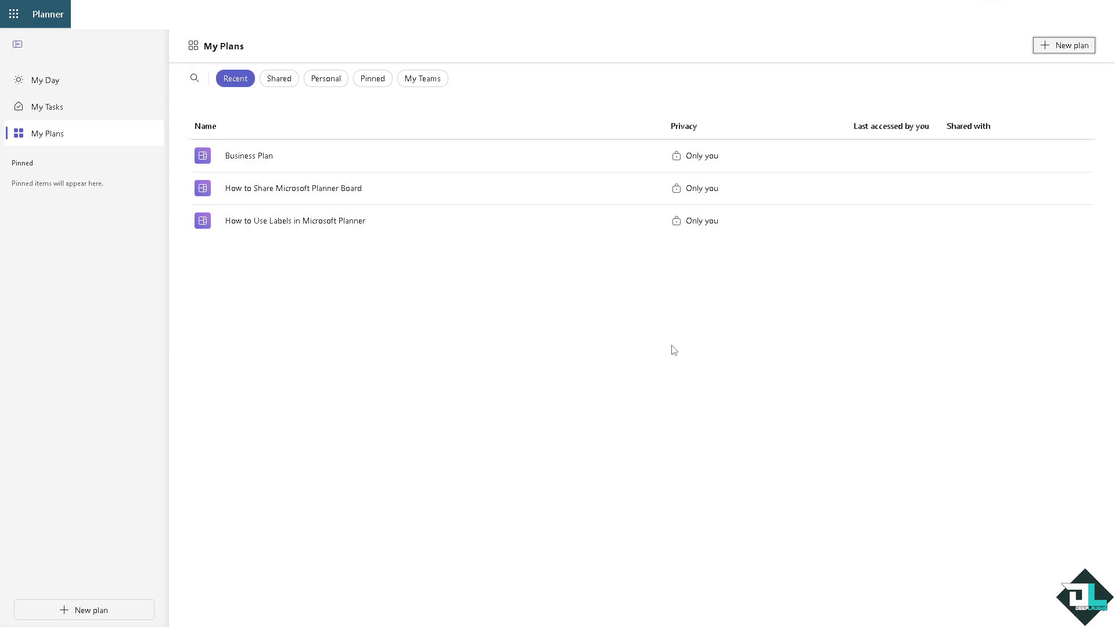
{"action": "mouse_move", "coordinate": [627, 254]}
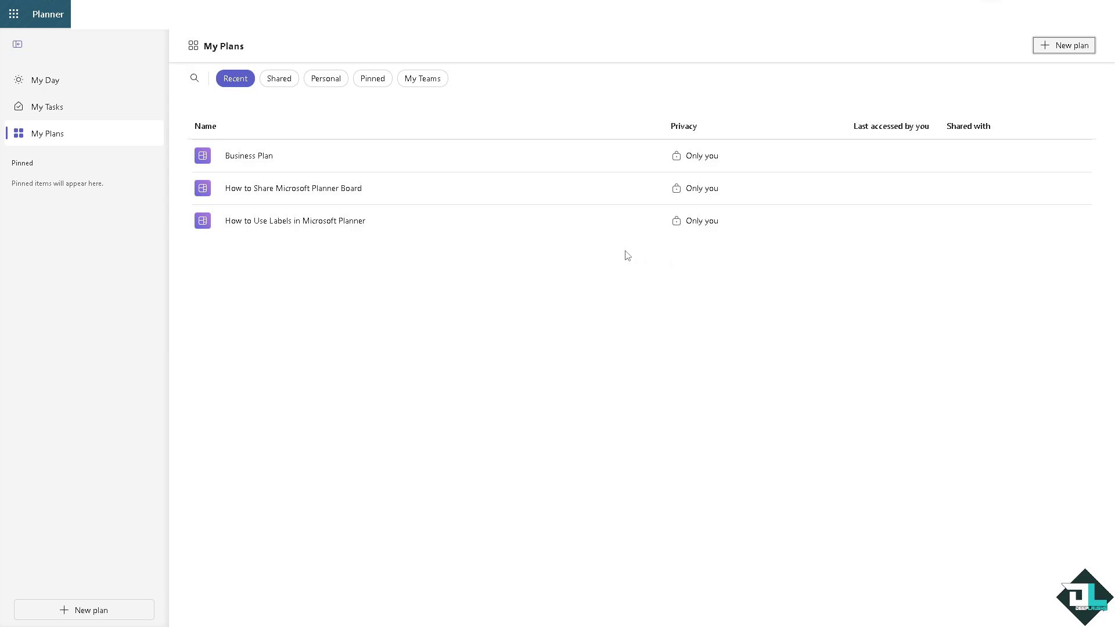
{"action": "mouse_move", "coordinate": [646, 156]}
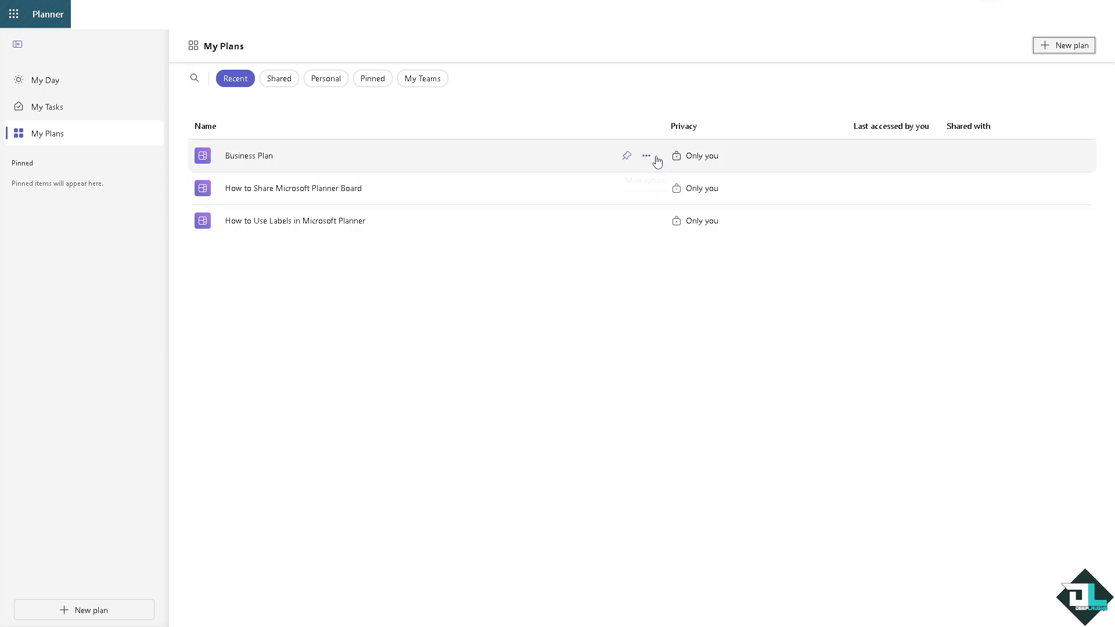
{"action": "mouse_move", "coordinate": [646, 156]}
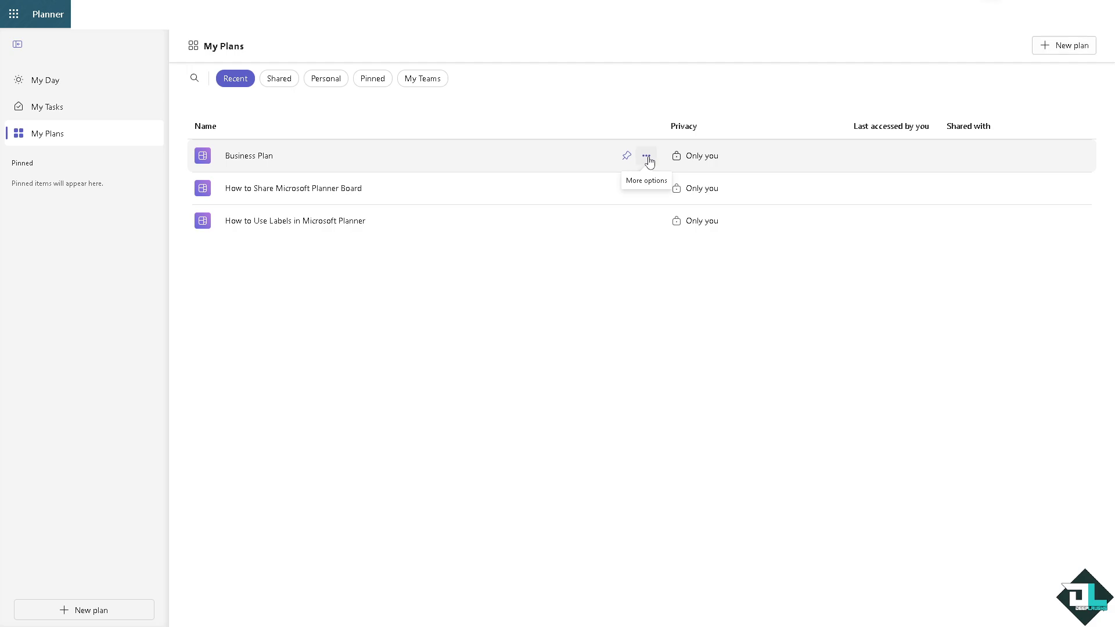
Open How to Use Labels in Microsoft Planner's details and choose 'Delete this plan'
{"action": "left_click", "coordinate": [647, 187]}
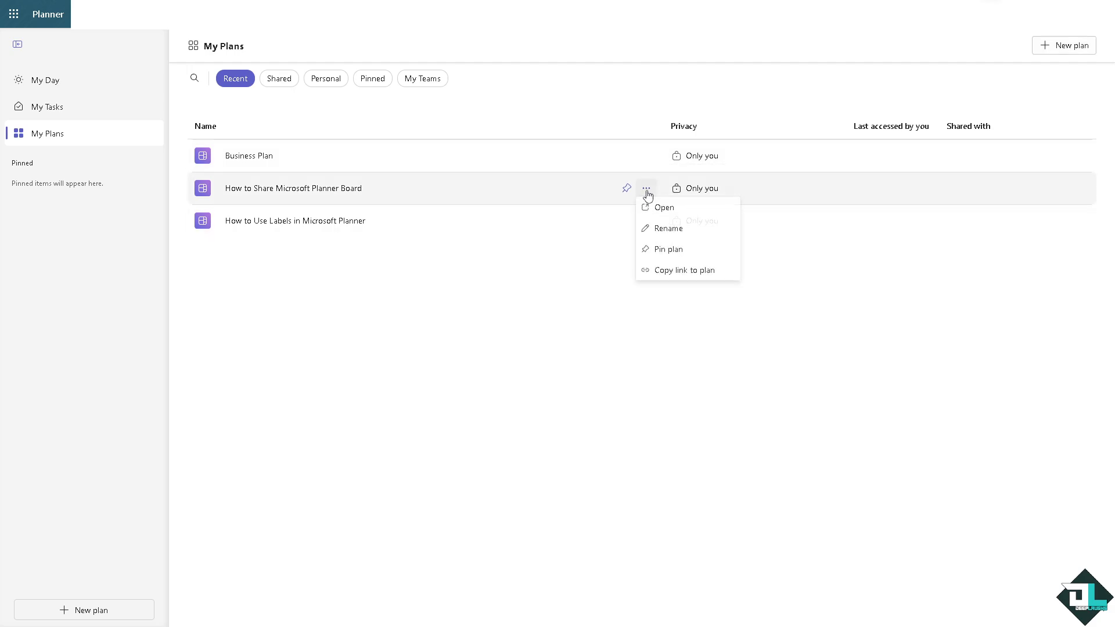
{"action": "left_click", "coordinate": [647, 221]}
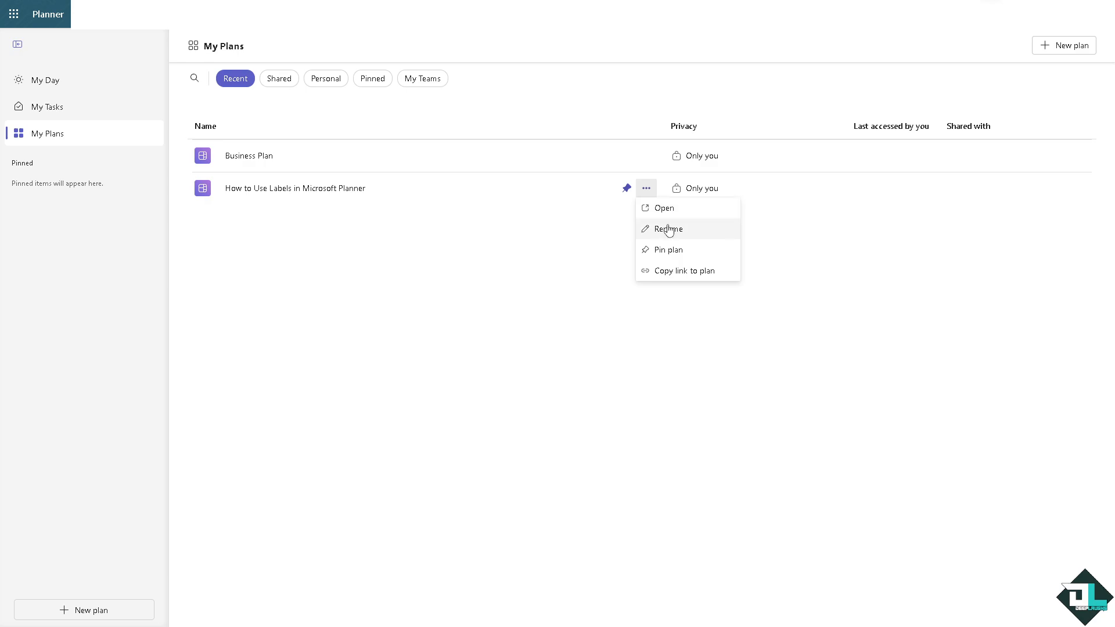
{"action": "left_click", "coordinate": [664, 208]}
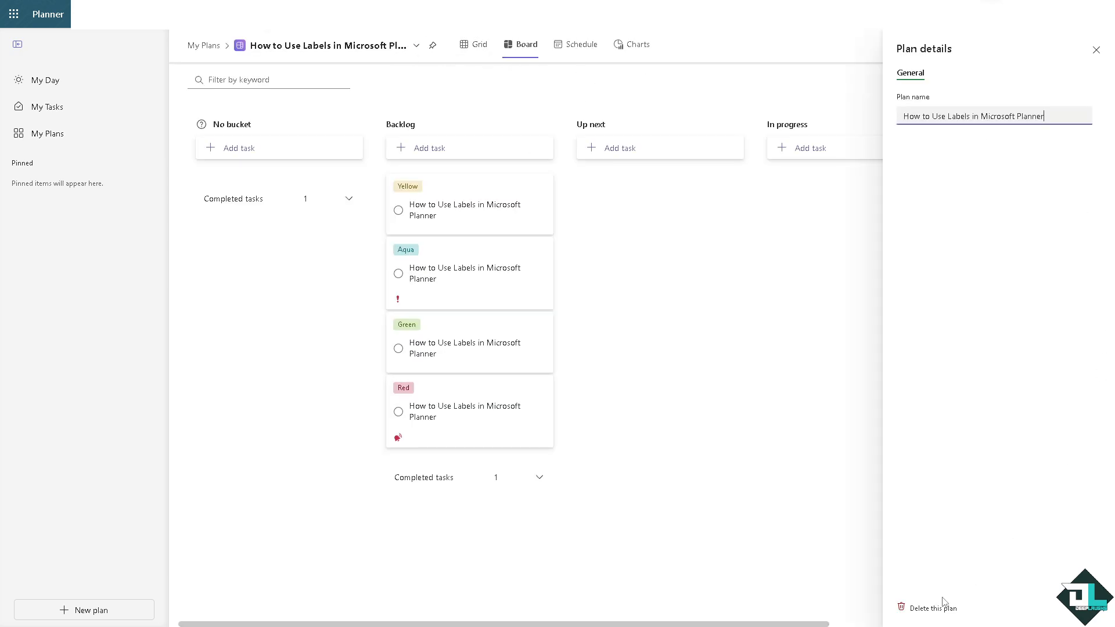
{"action": "left_click", "coordinate": [930, 625]}
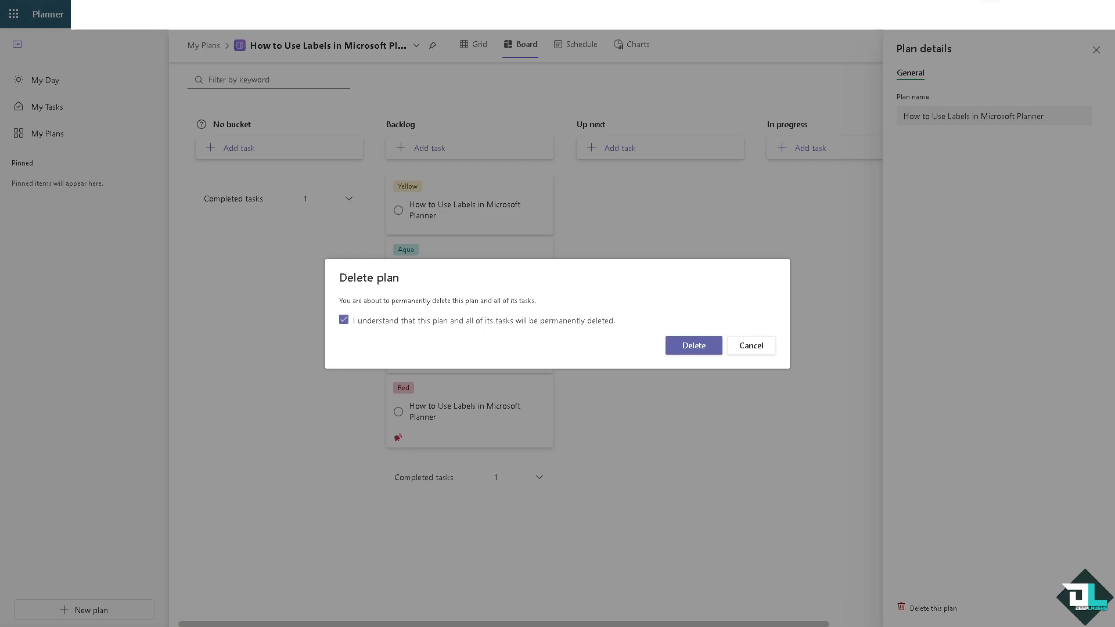
{"action": "mouse_move", "coordinate": [629, 318]}
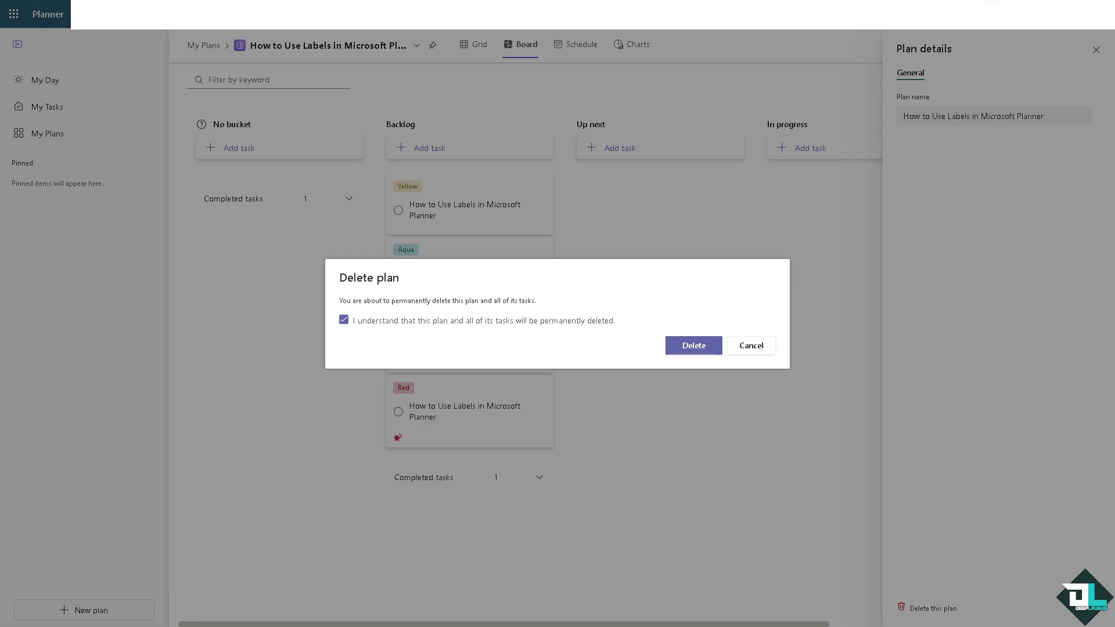
{"action": "mouse_move", "coordinate": [697, 356]}
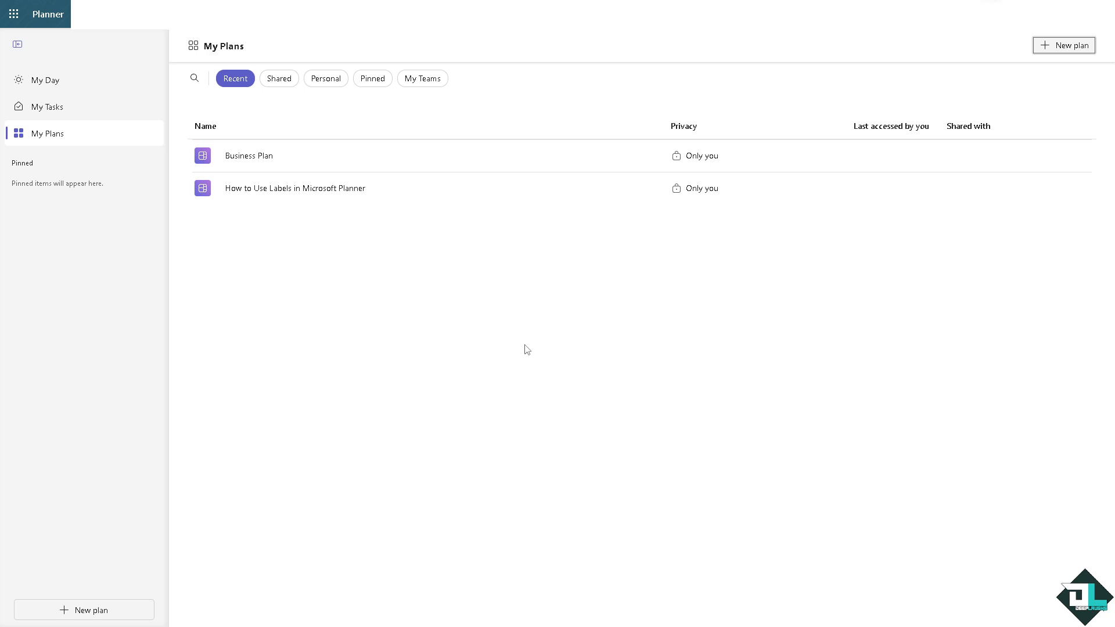
{"action": "mouse_move", "coordinate": [415, 270]}
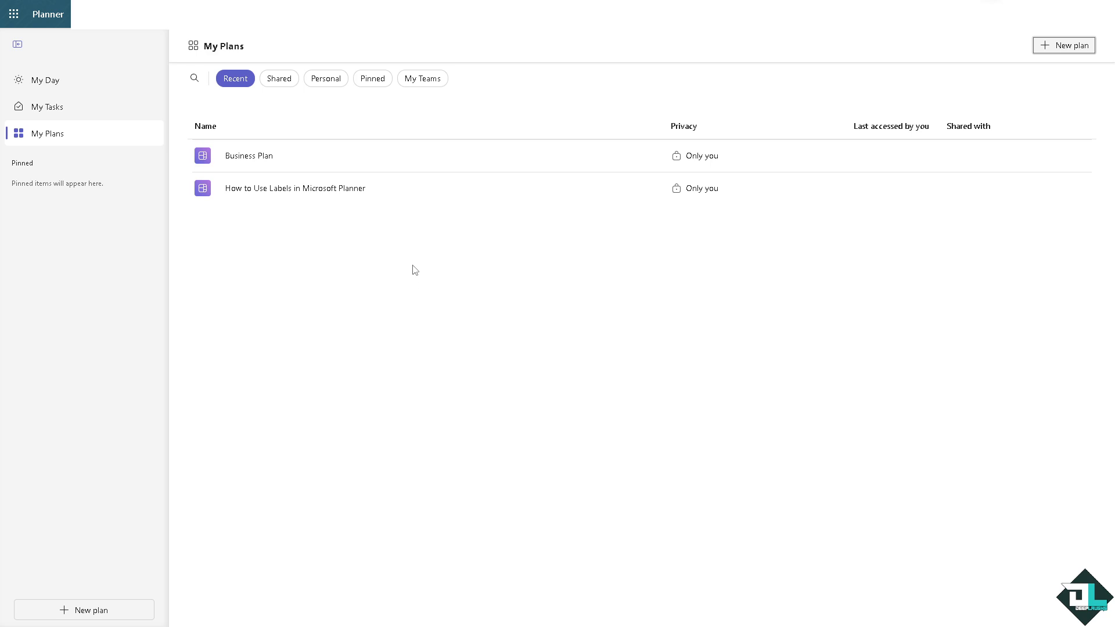